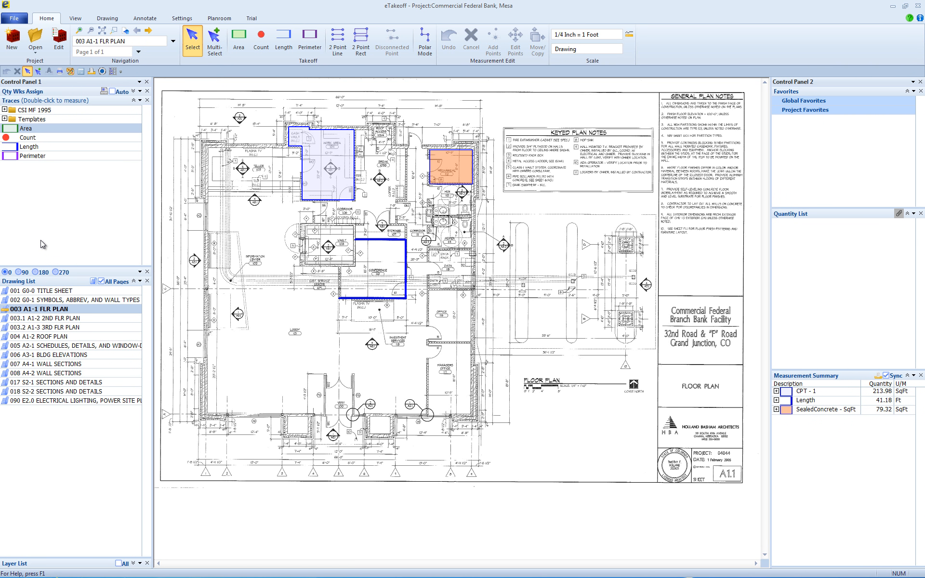
pyautogui.moveTo(252, 107)
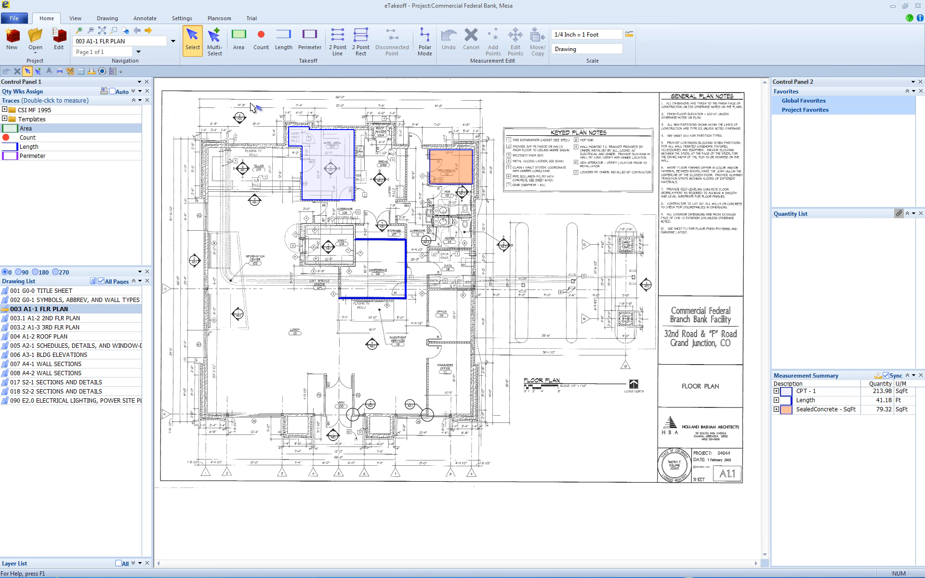
pyautogui.moveTo(240, 38)
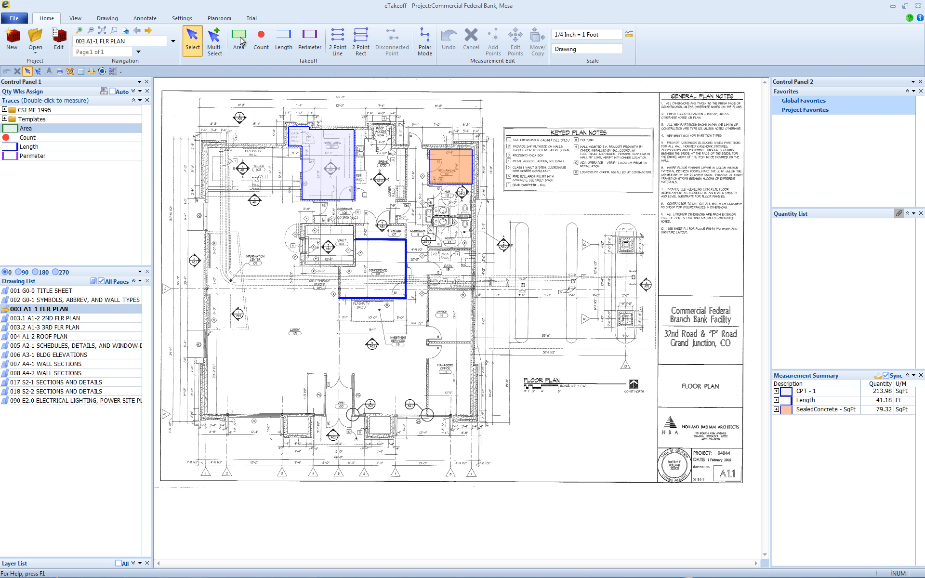
# - Trace a four-corner room outline right of the conference room, reaching 119.27 sq ft
pyautogui.click(239, 40)
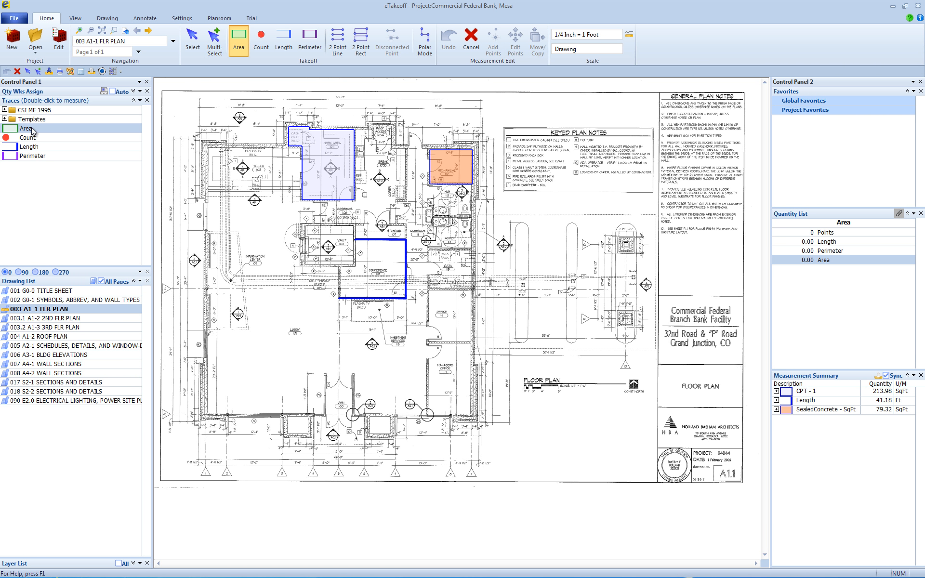
pyautogui.click(428, 290)
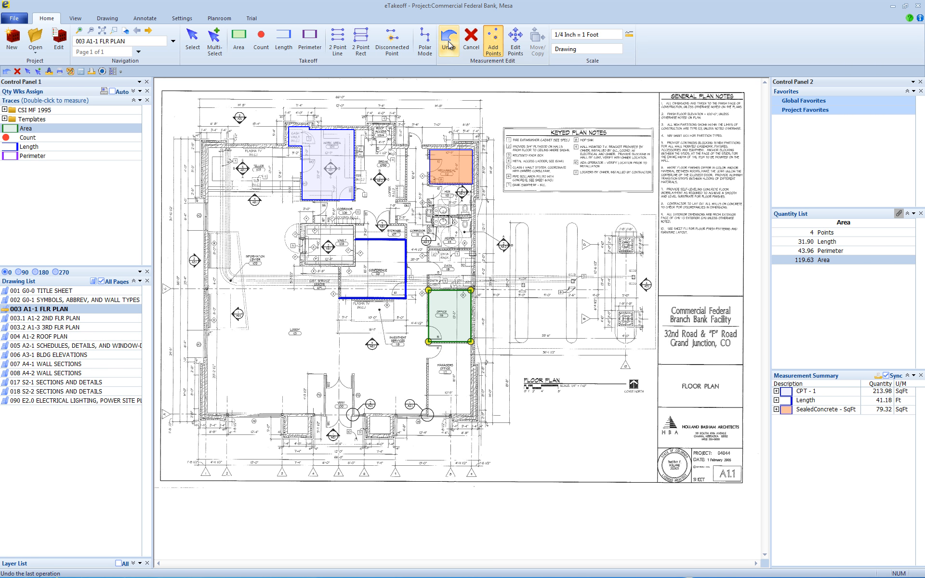
pyautogui.click(448, 42)
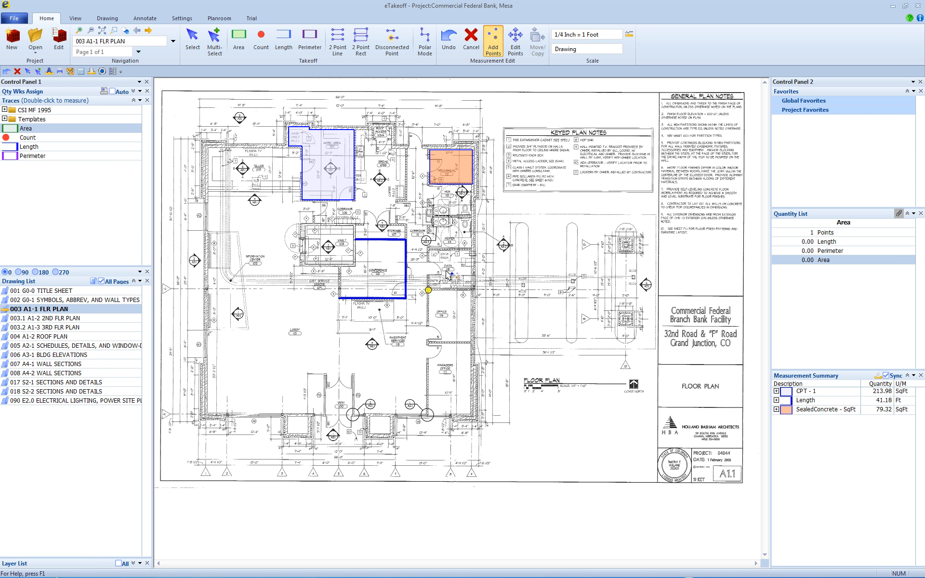
pyautogui.moveTo(476, 295)
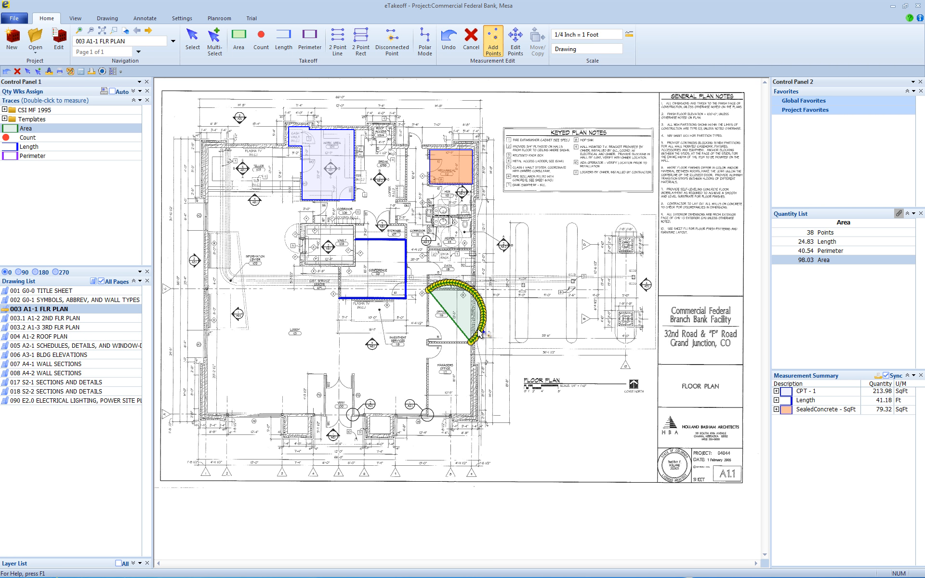
pyautogui.click(448, 39)
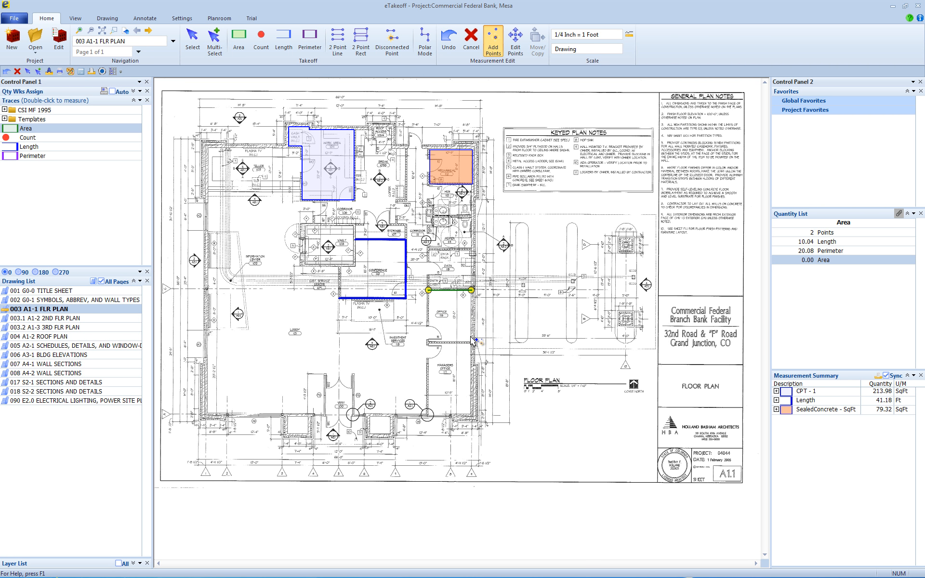
pyautogui.moveTo(475, 347)
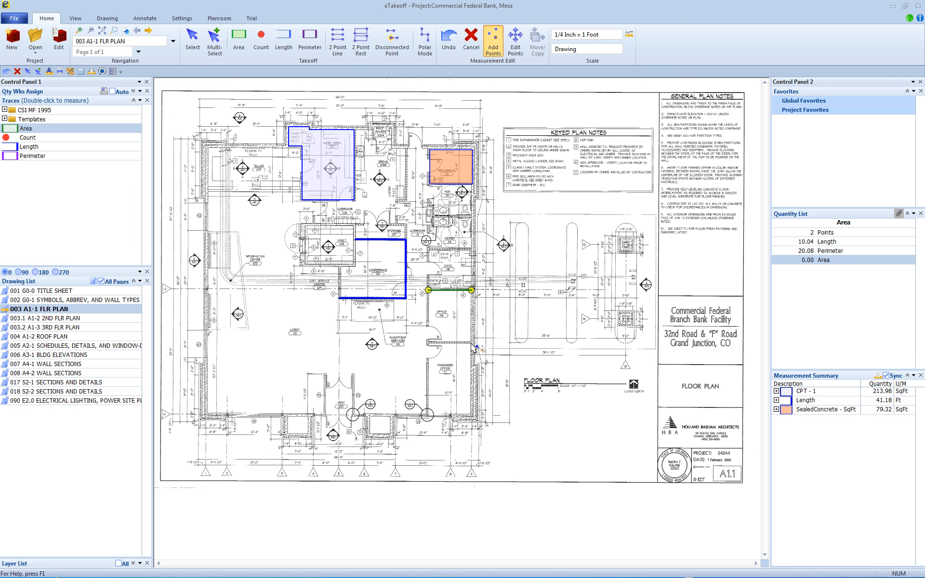
pyautogui.click(468, 343)
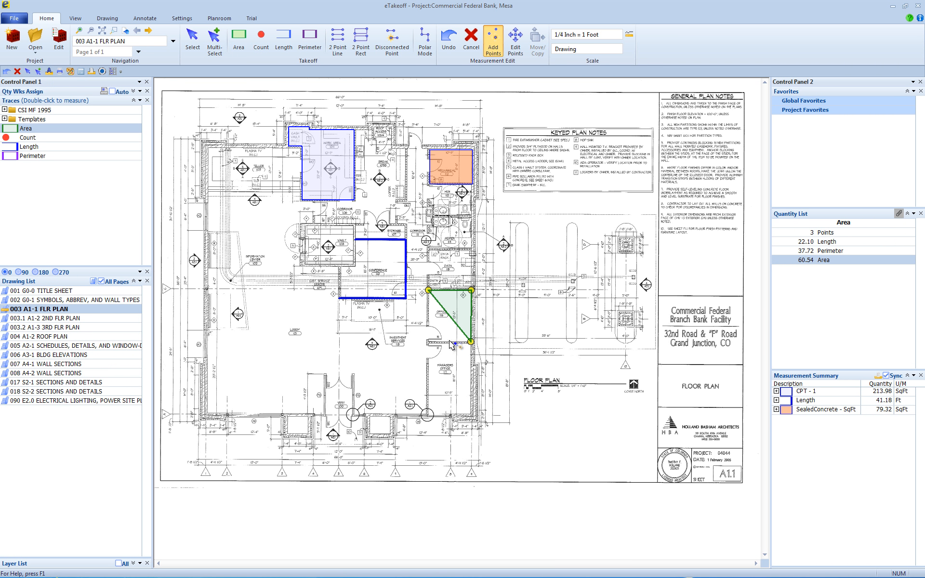
pyautogui.click(429, 346)
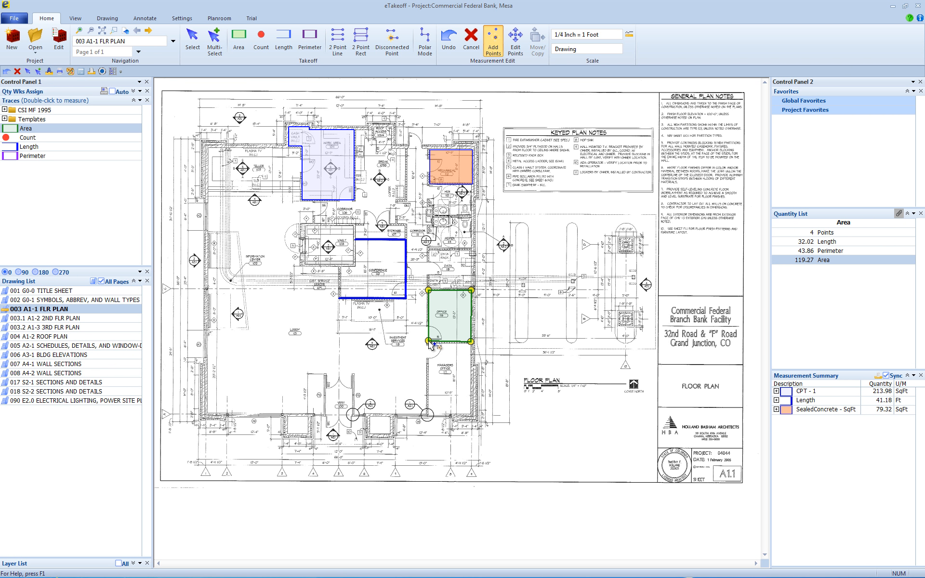
pyautogui.moveTo(475, 121)
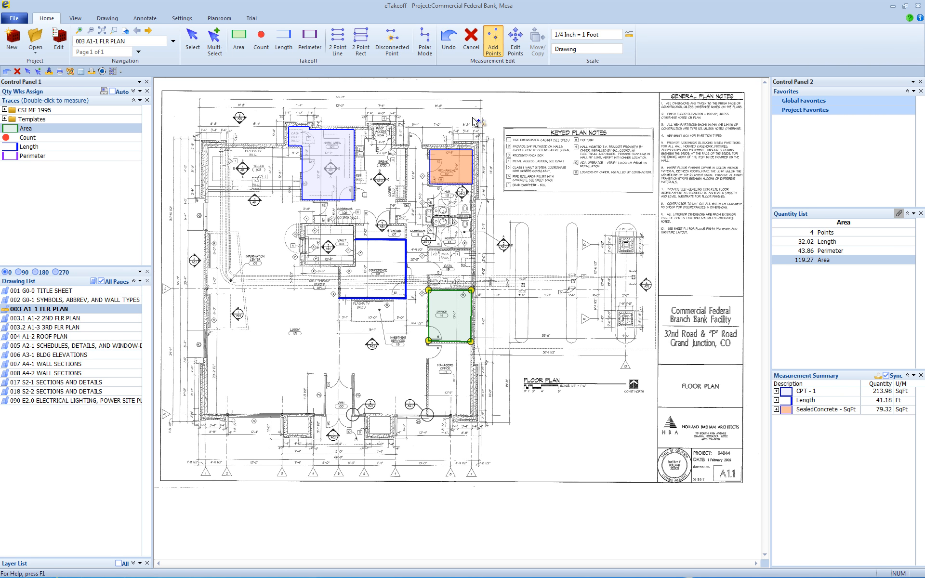
pyautogui.moveTo(473, 42)
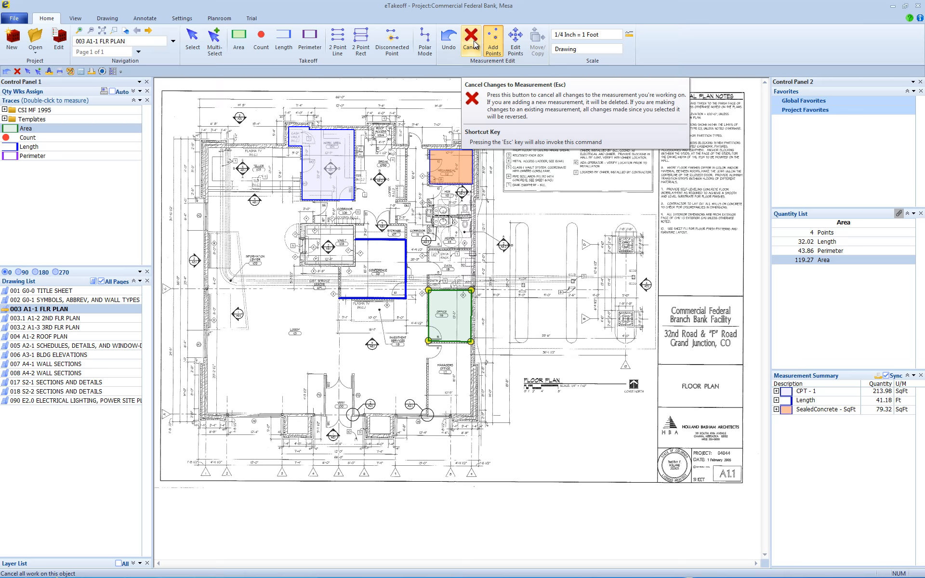
# - Cancel the unfinished four-corner room area measurement
pyautogui.click(470, 38)
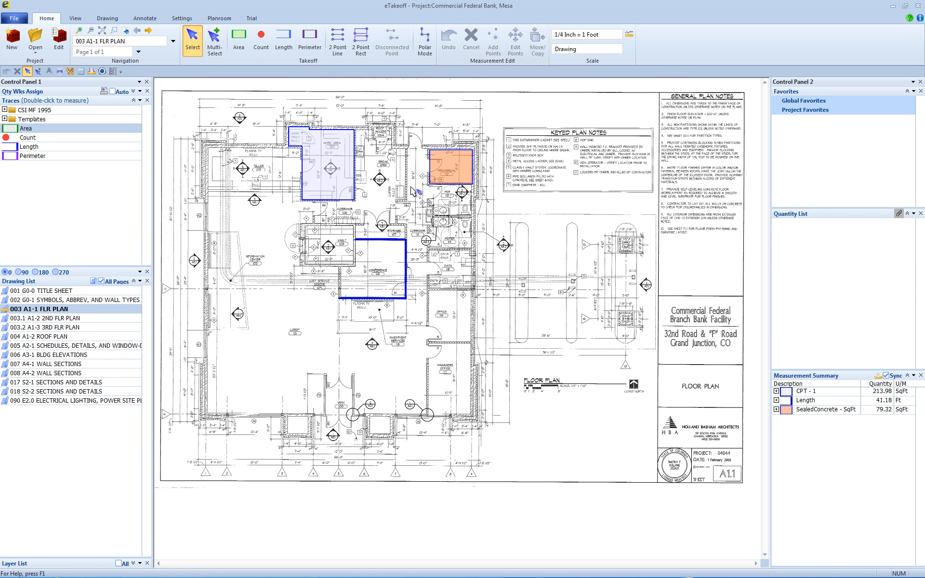
pyautogui.moveTo(418, 192)
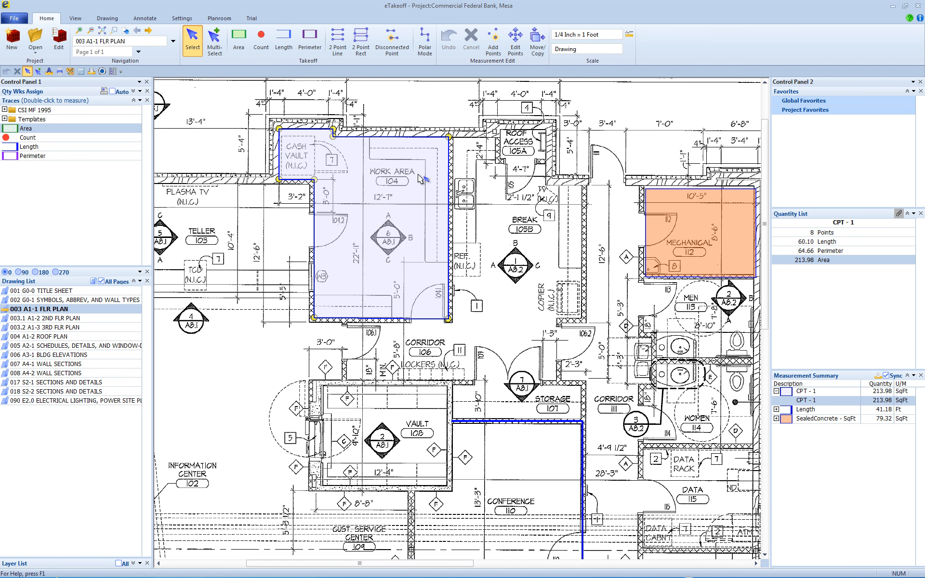
pyautogui.moveTo(465, 159)
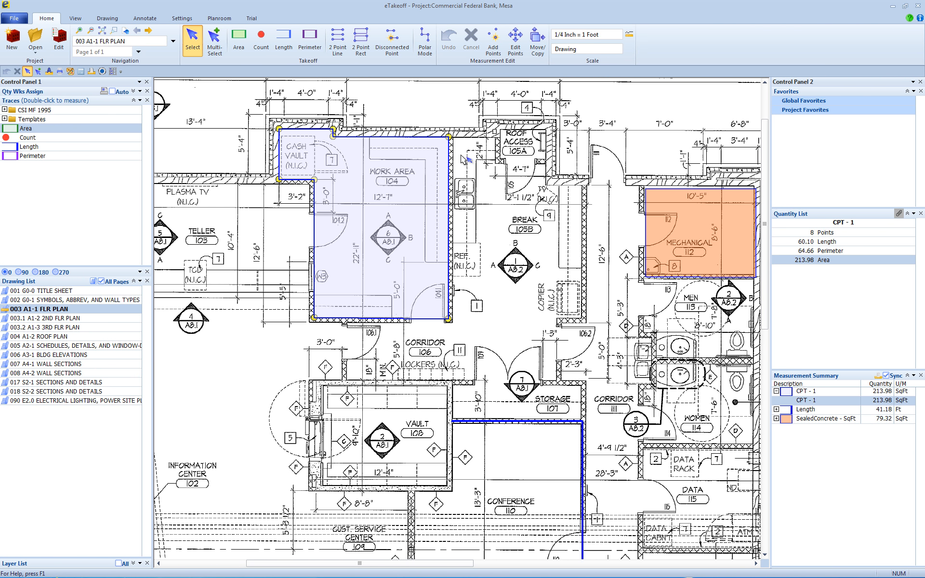
# - Delete the top-right corner point (Point 4) from the CPT-1 work area outline
pyautogui.rightClick(449, 141)
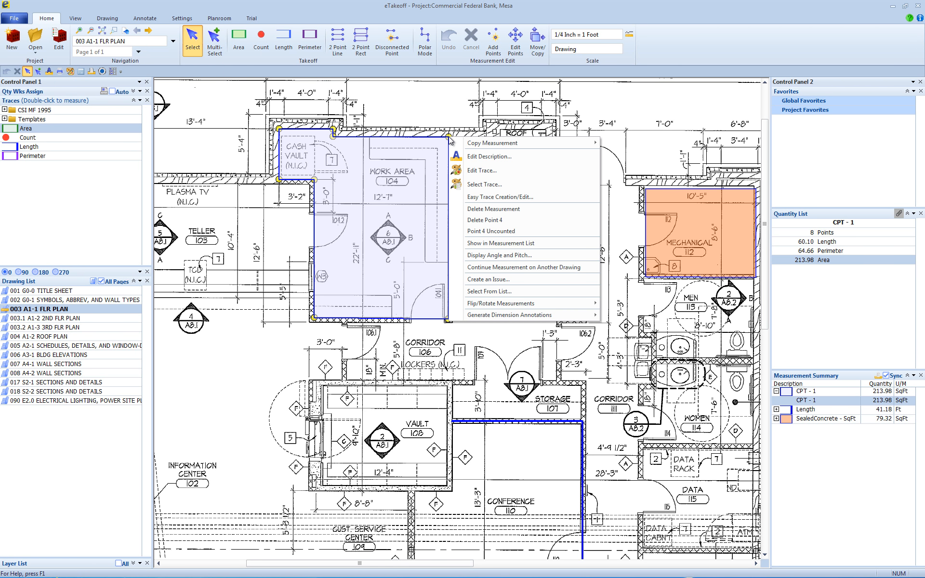
pyautogui.moveTo(507, 220)
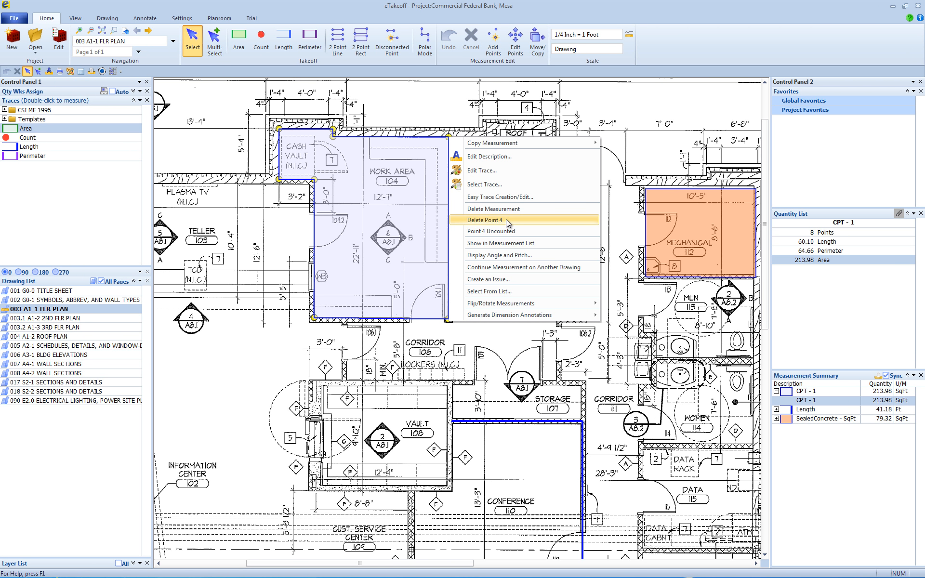
pyautogui.click(487, 220)
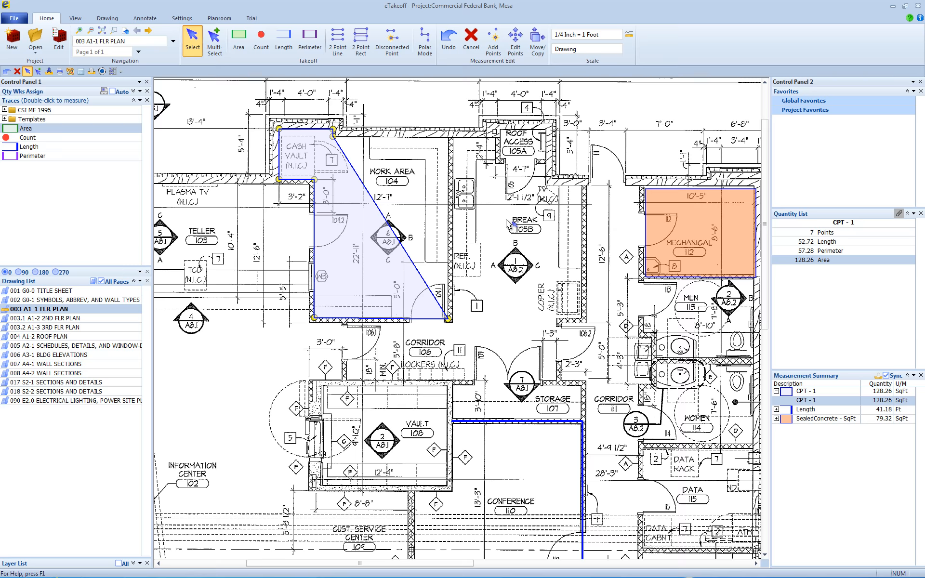
pyautogui.moveTo(335, 271)
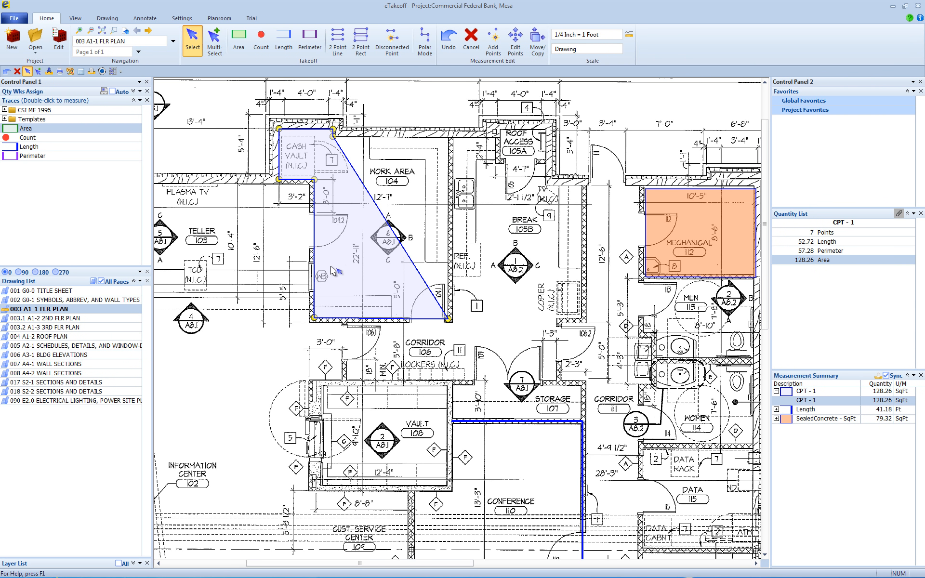
pyautogui.moveTo(514, 38)
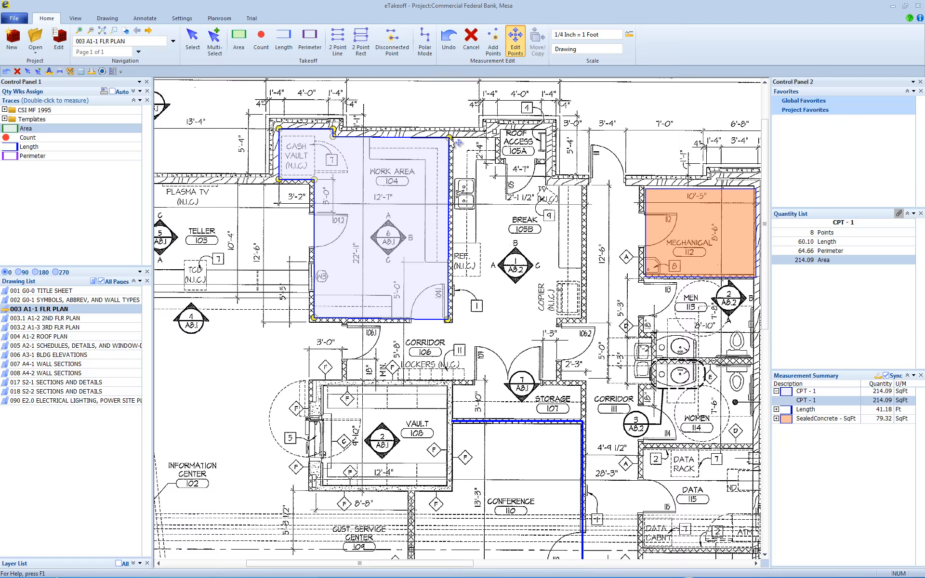
# - Re-place the CPT-1 top-right corner, restoring eight points at 214.09 sq ft
pyautogui.click(192, 41)
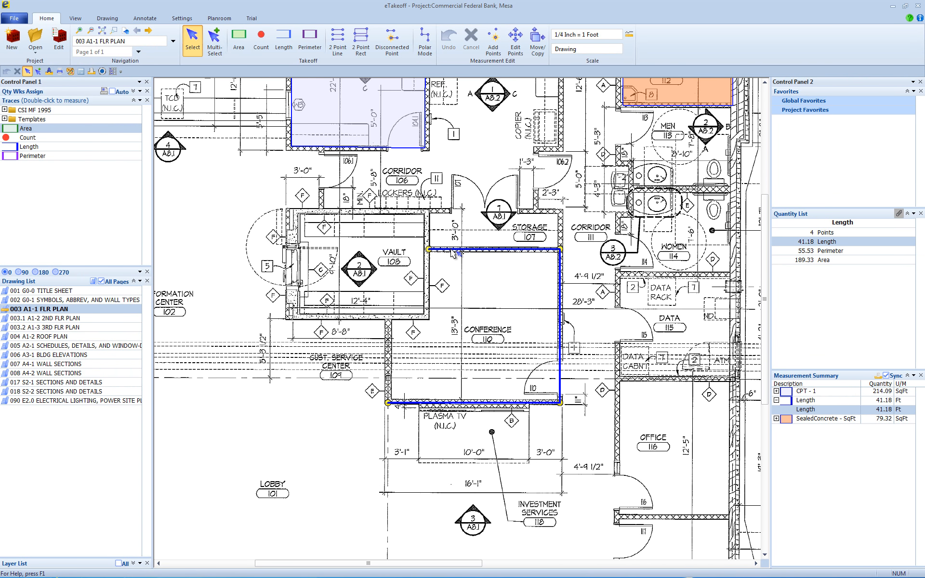
pyautogui.moveTo(494, 40)
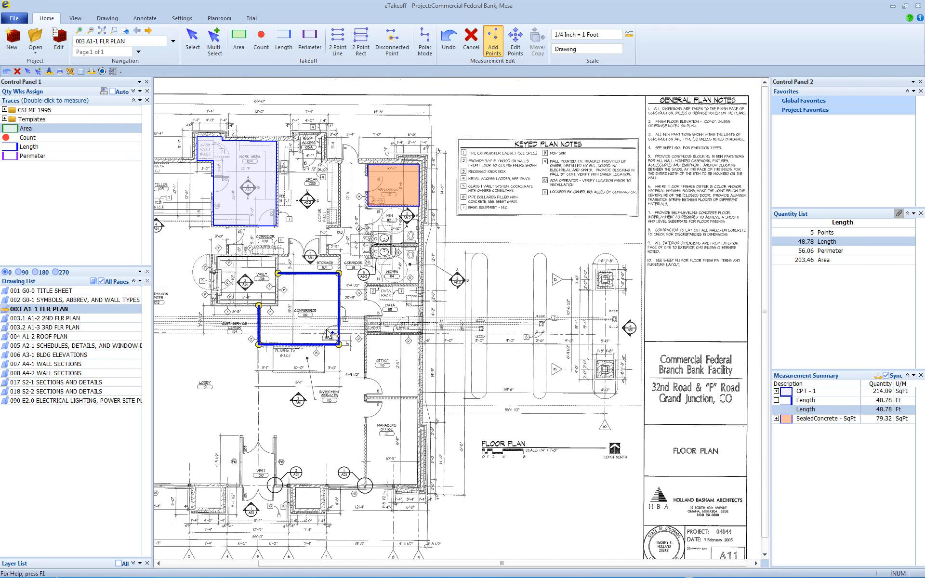
# - Paste SealedConcrete 79.32 sq ft copies into rooms, including a lower room, totalling 396.60 sq ft
pyautogui.click(394, 184)
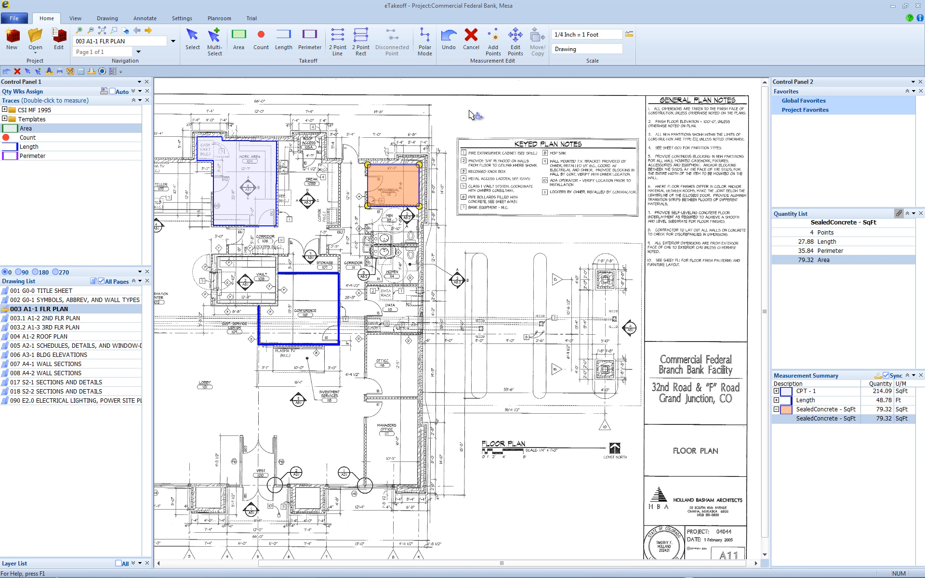
pyautogui.moveTo(405, 192)
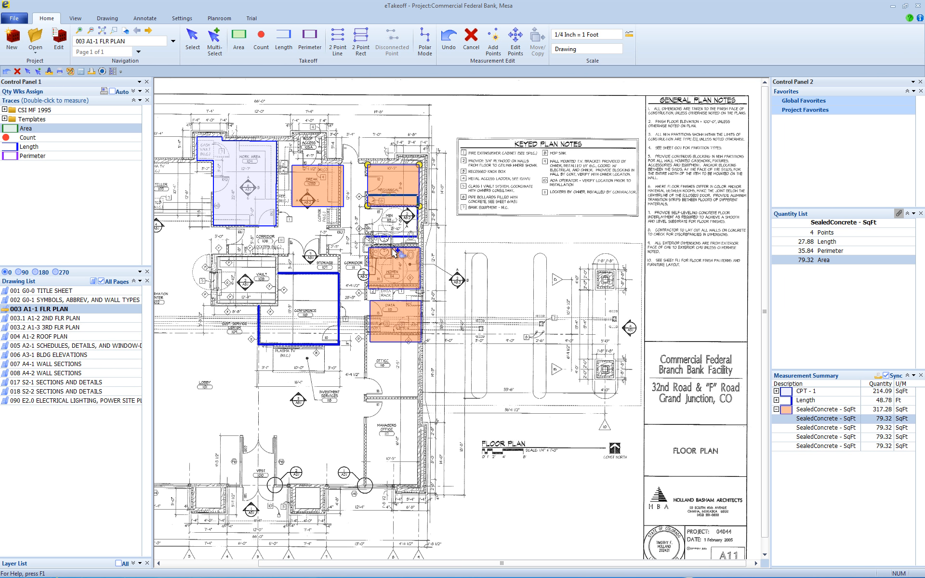
pyautogui.click(398, 378)
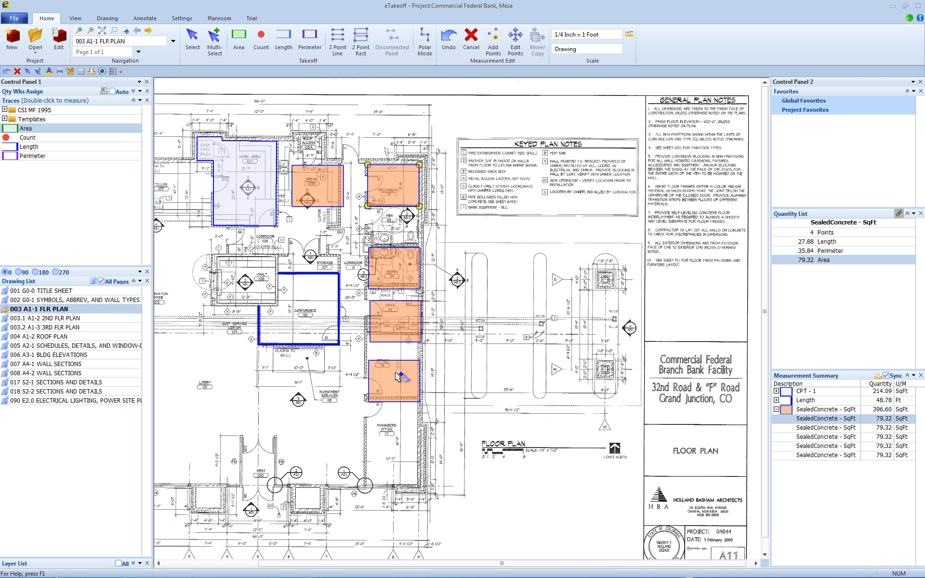